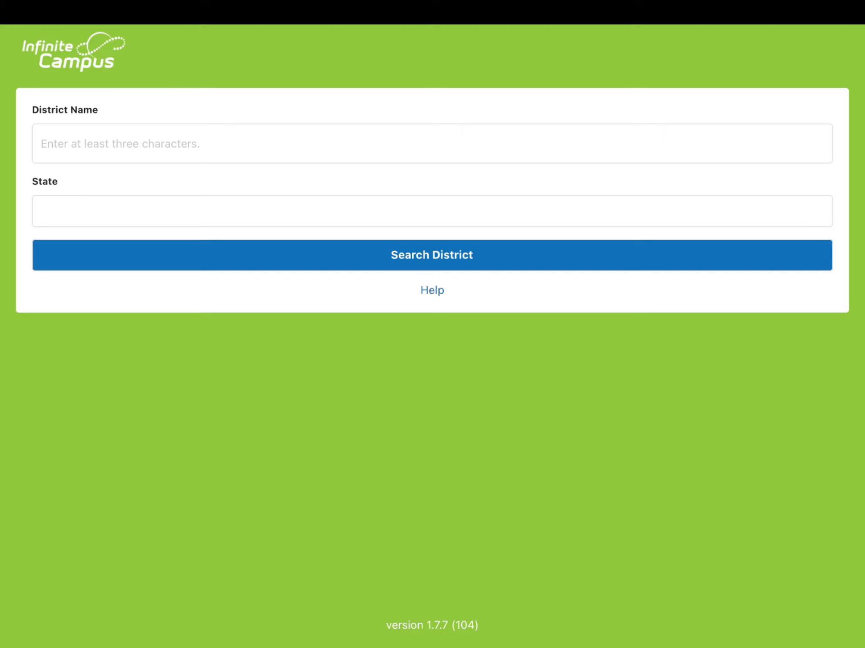
- Enter Lakeville as the district name in the district search
text(Lakeville)
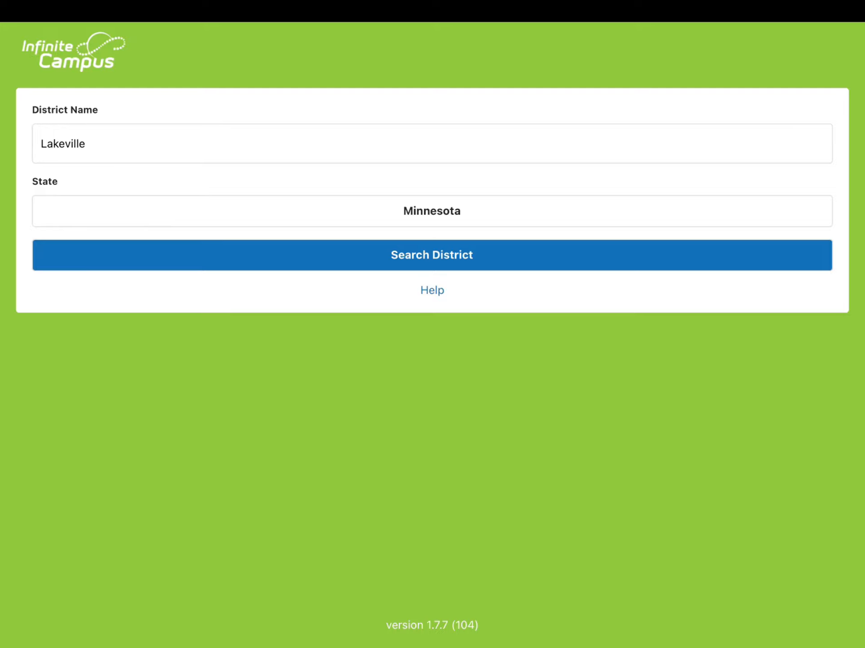
click(432, 255)
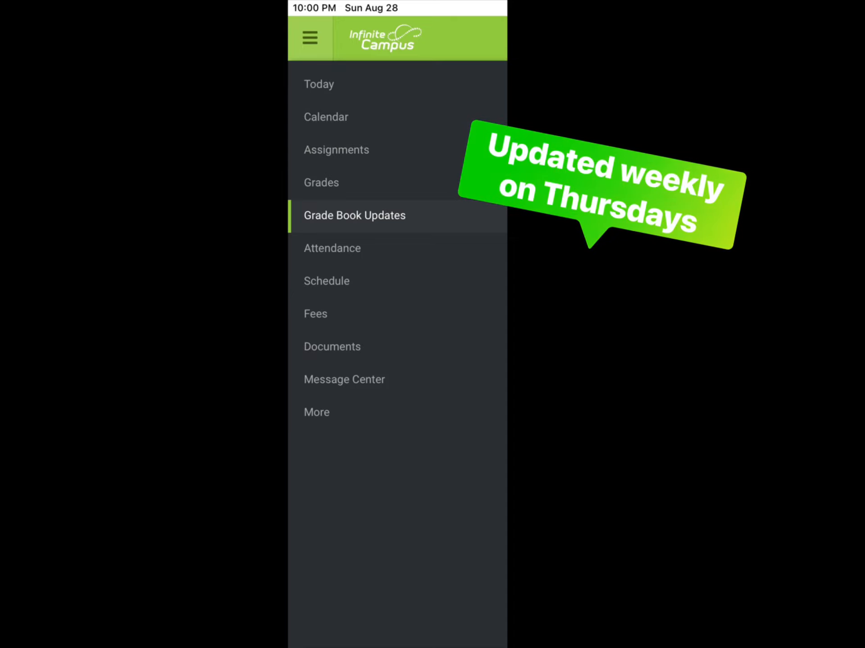
- Go to the student's Grades page from the navigation menu
click(322, 182)
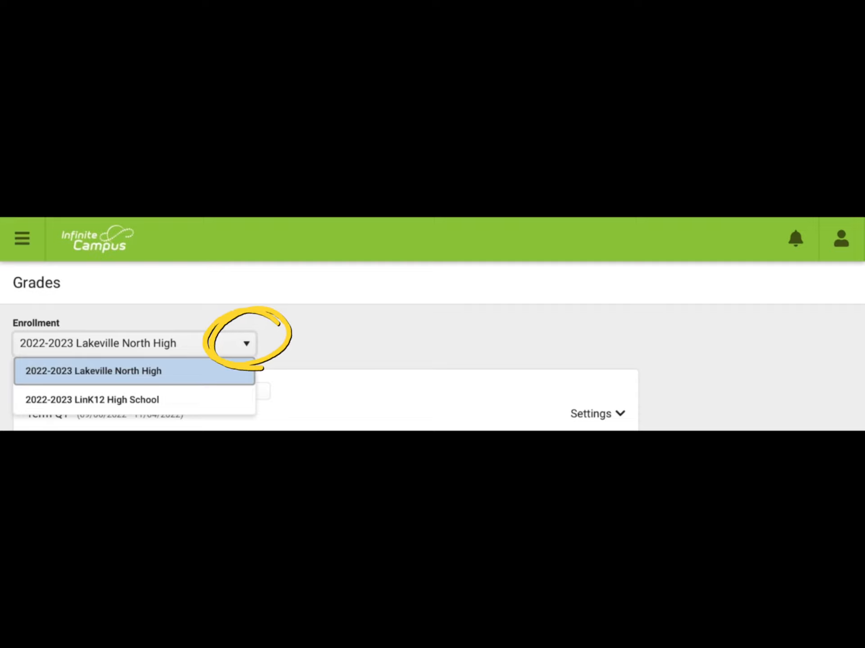
- Switch the enrollment to 2022-2023 LinK12 High School to show its Q1 grades
click(92, 400)
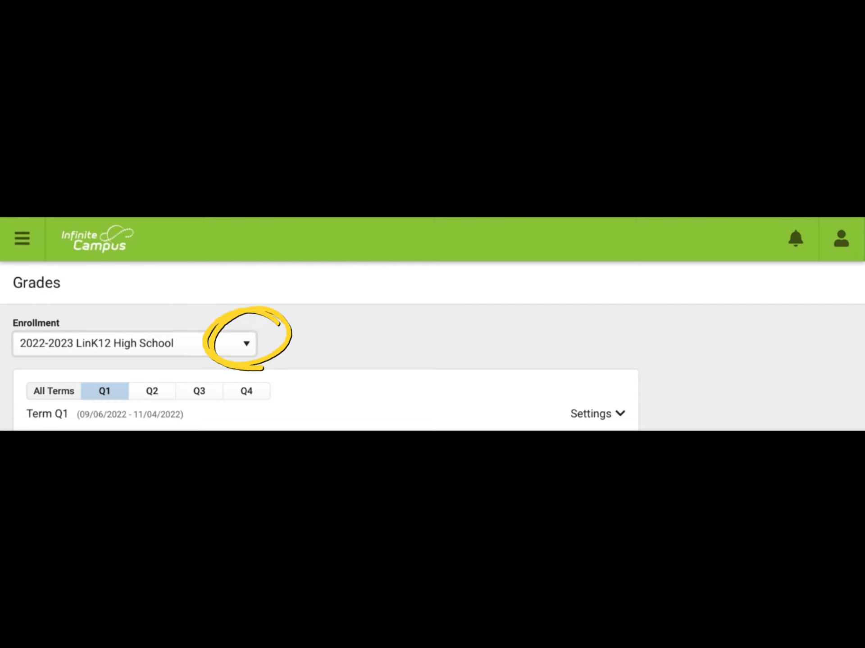